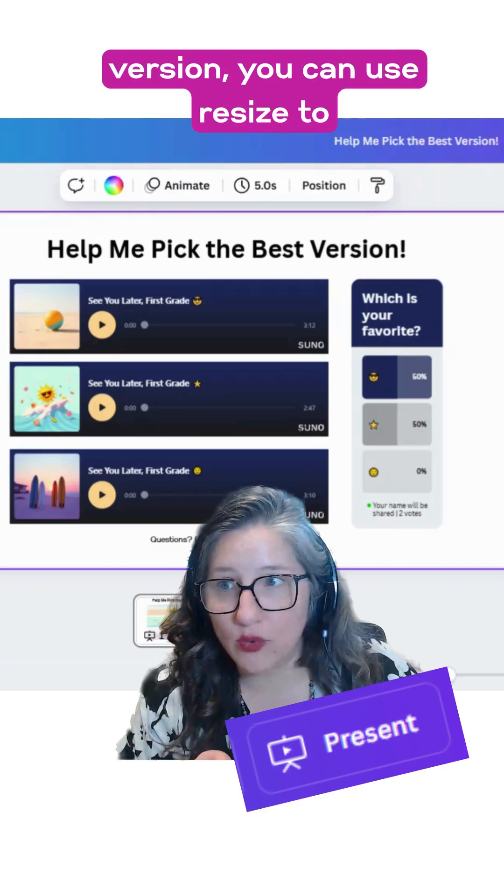
# Select the 'Which is your favorite?' poll on the song slide
pyautogui.click(54, 90)
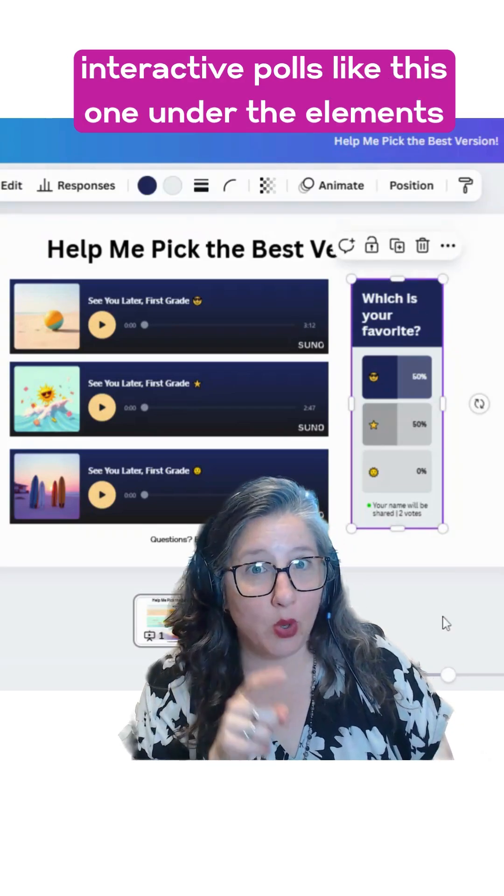
# Show all Polls & Quizzes templates in the Elements panel, listing quick polls, surveys and mood checks
pyautogui.click(28, 249)
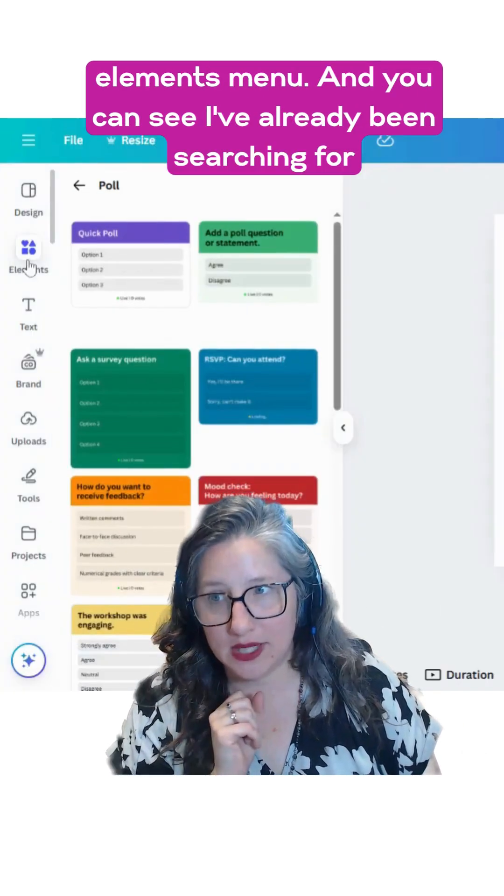
pyautogui.click(78, 185)
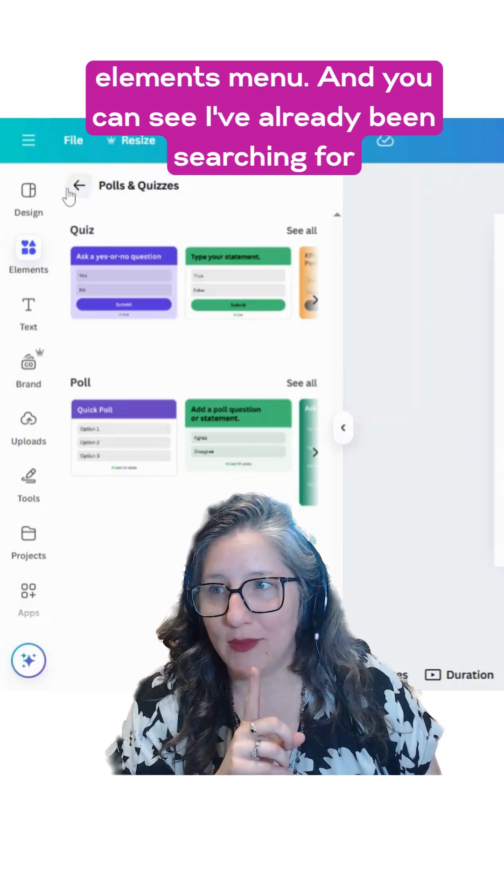
pyautogui.click(80, 184)
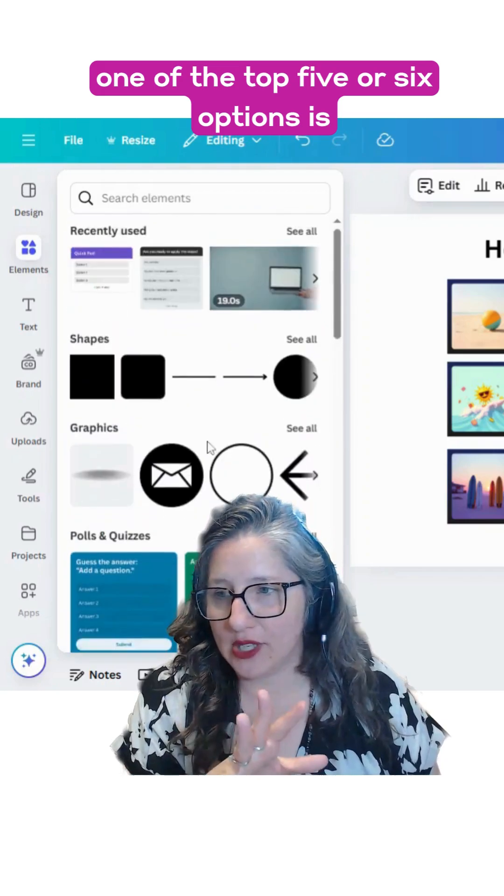
pyautogui.scroll(-3)
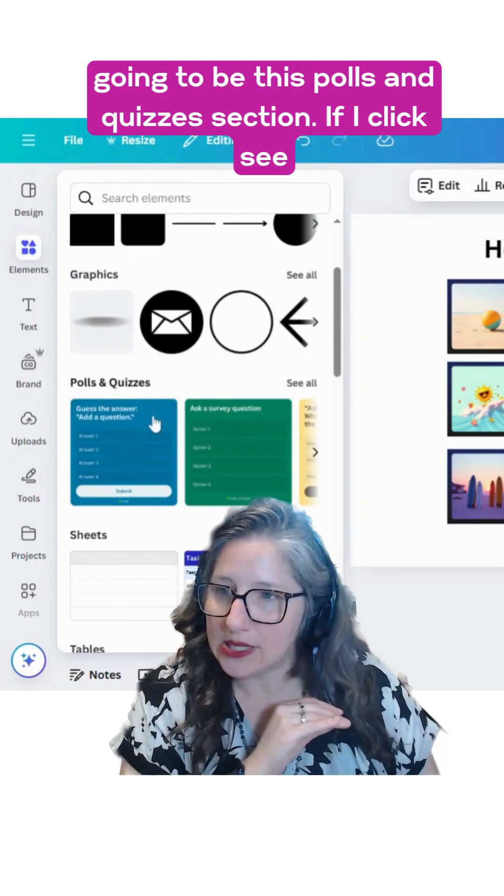
pyautogui.click(303, 383)
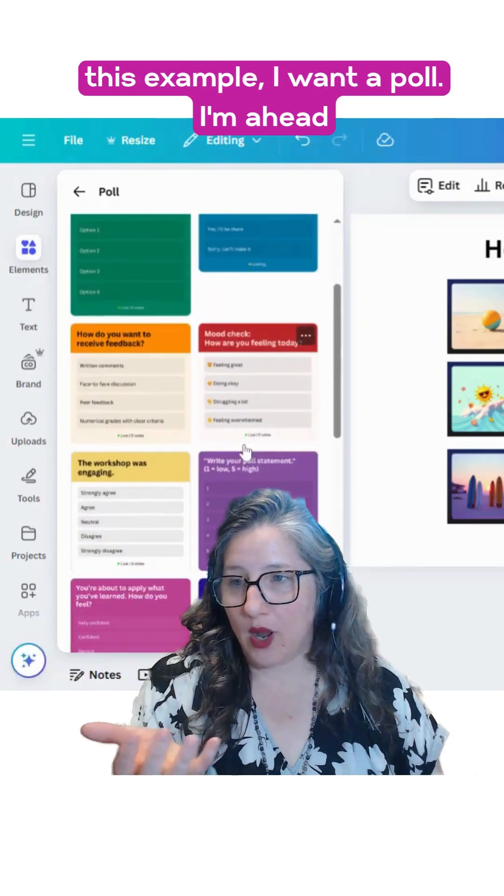
# Scroll through the poll templates before returning to the finished slide
pyautogui.scroll(-3)
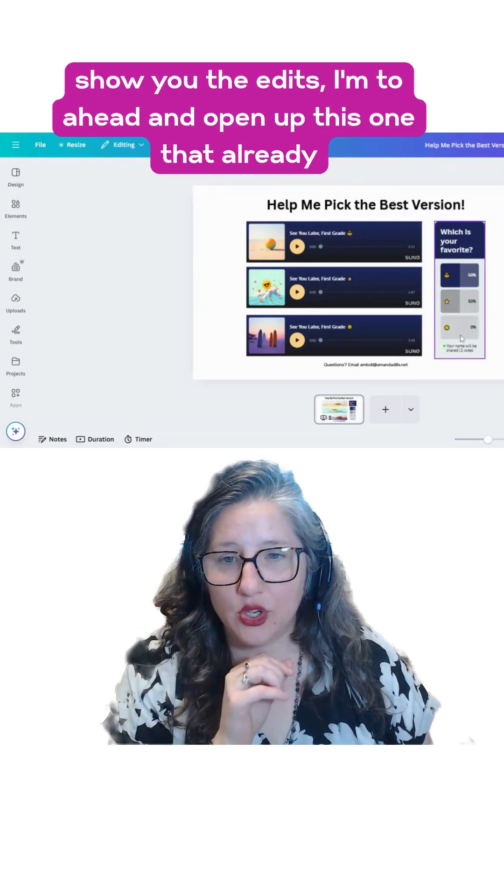
# Edit the poll, toggling its 'Which is your favorite?' header off and back on above the three emoji options
pyautogui.click(461, 288)
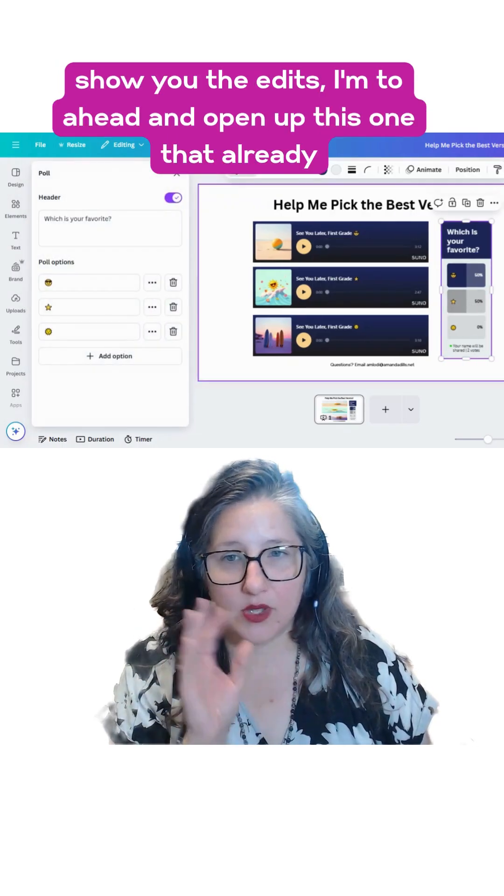
pyautogui.tripleClick(77, 219)
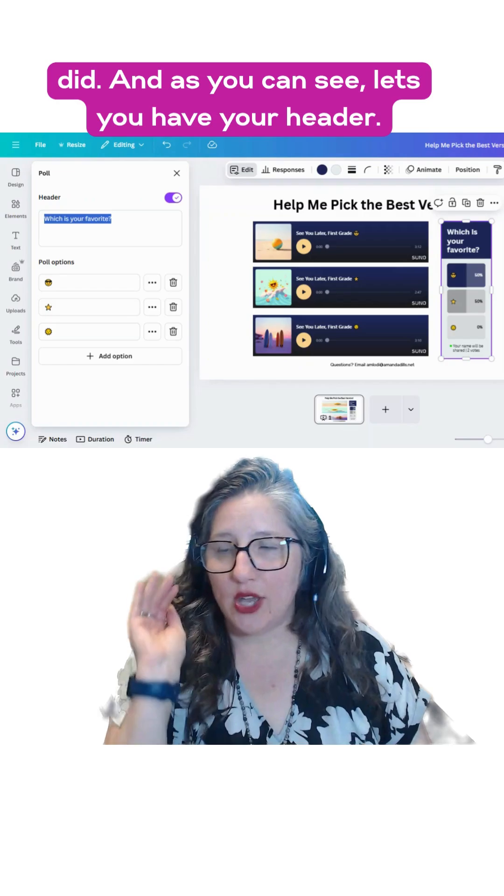
pyautogui.click(174, 198)
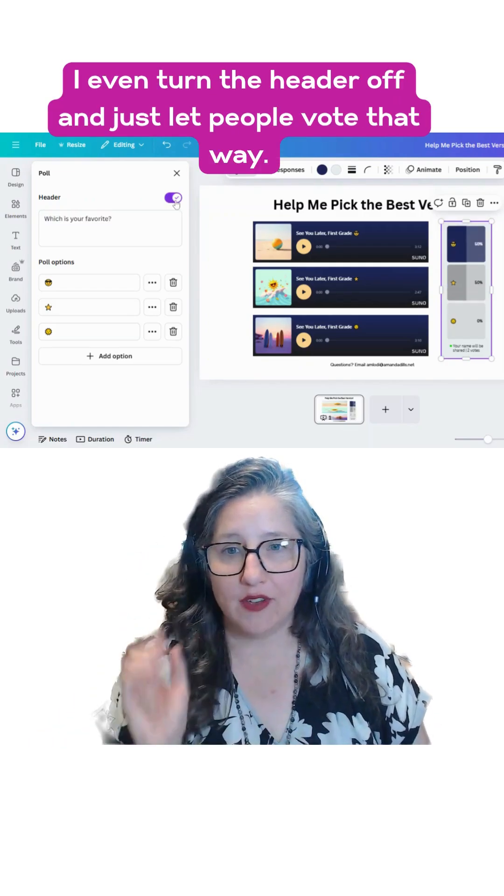
pyautogui.click(173, 198)
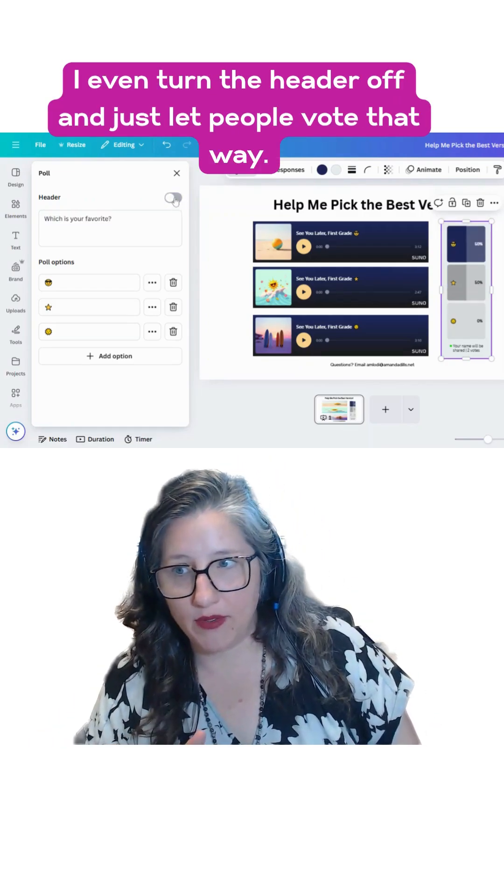
pyautogui.click(173, 198)
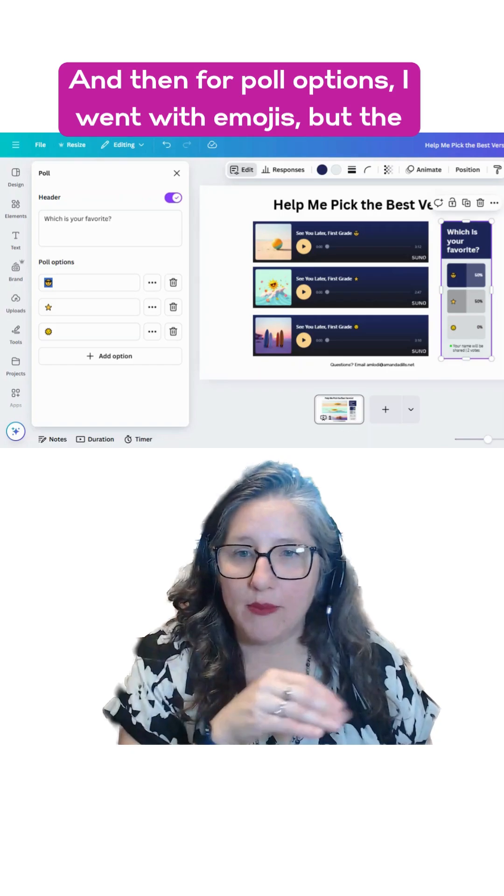